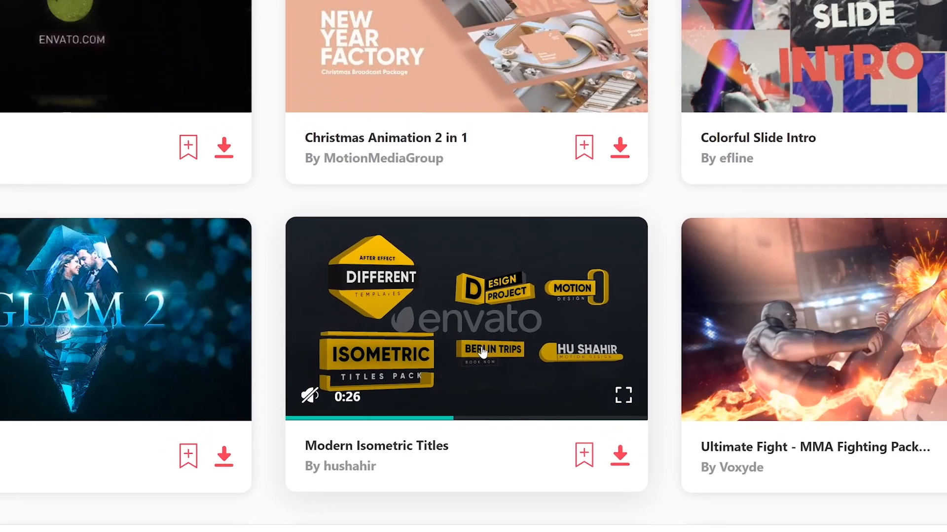
# Run Scan for Plug-ins from the Audio Plug-In Manager in Preferences, then close Preferences.
pyautogui.scroll(-3)
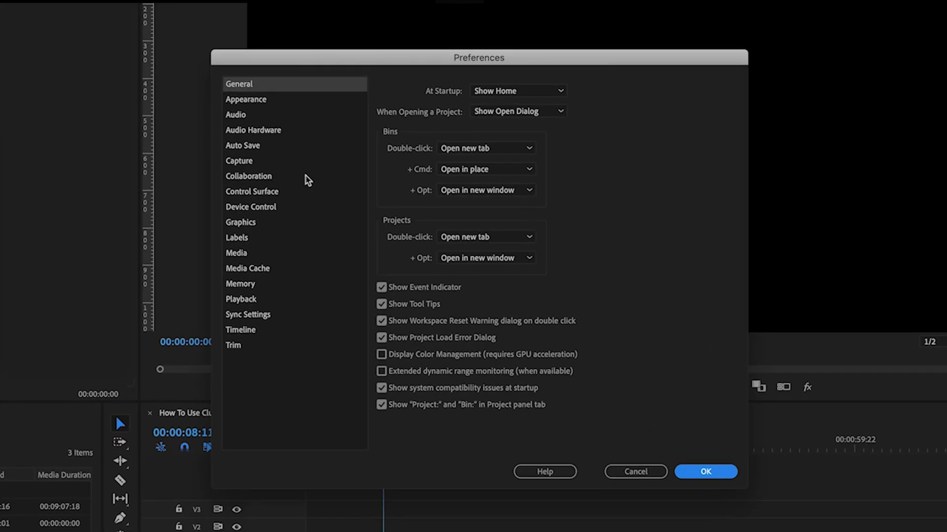
pyautogui.click(253, 130)
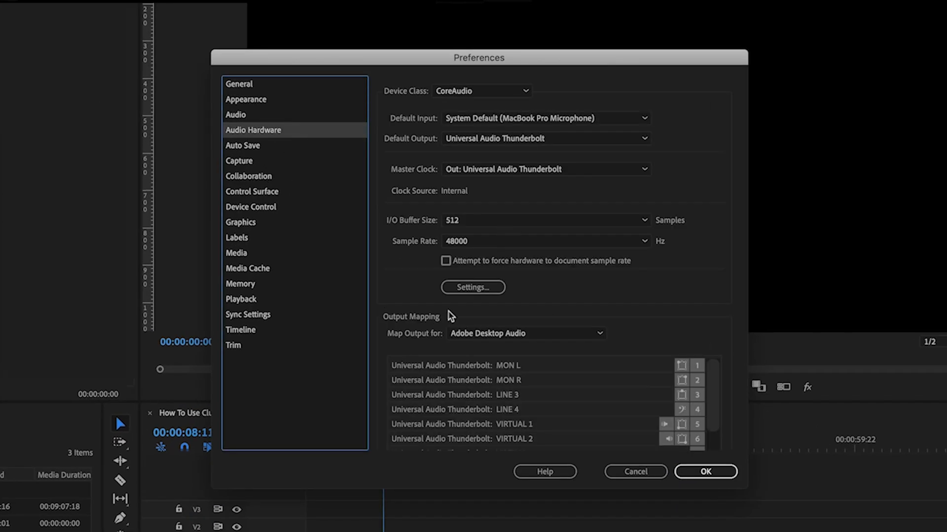
pyautogui.click(235, 114)
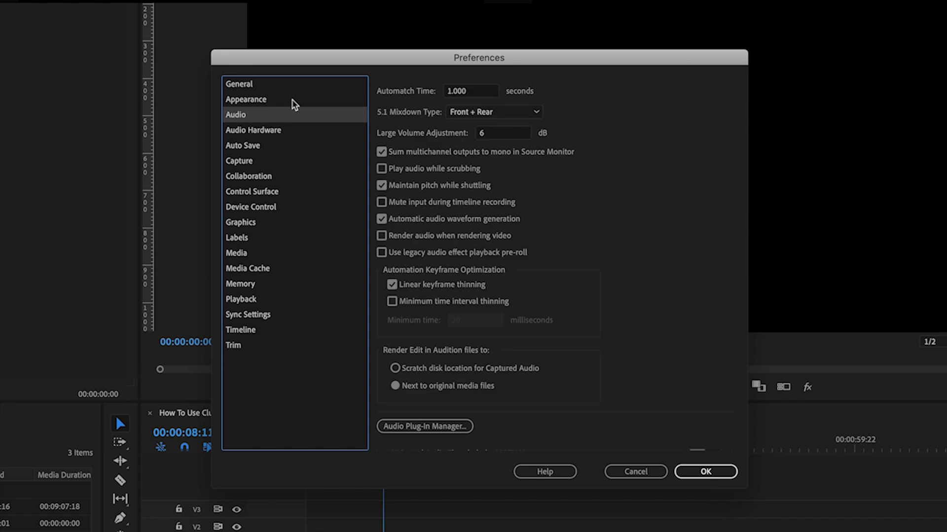
pyautogui.moveTo(453, 420)
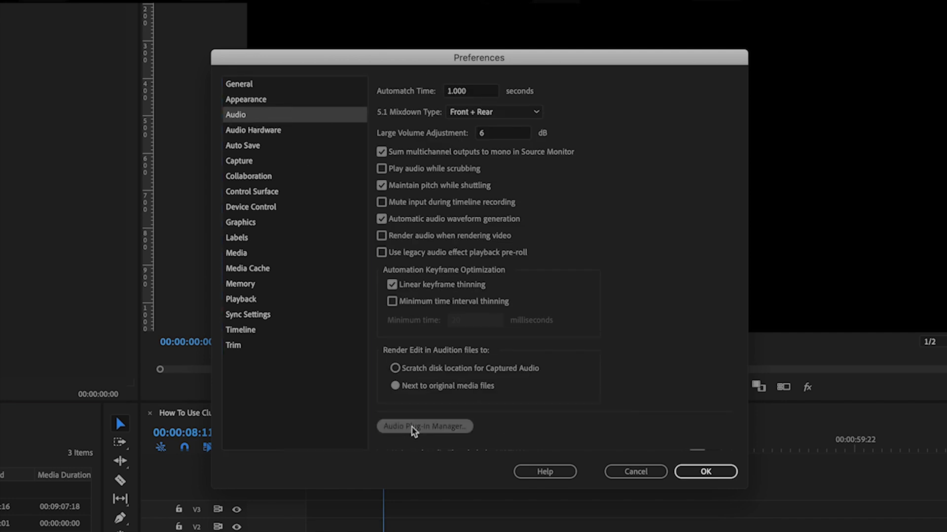
pyautogui.click(424, 426)
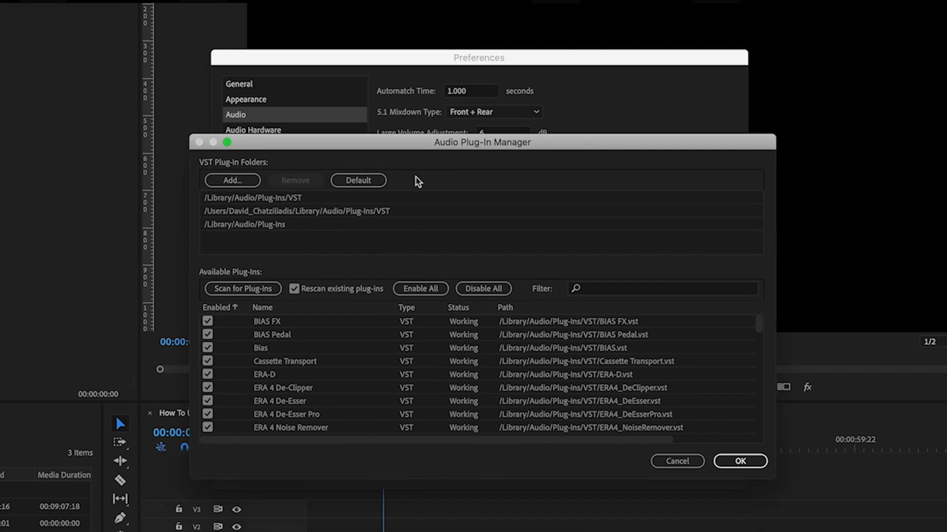
pyautogui.click(243, 289)
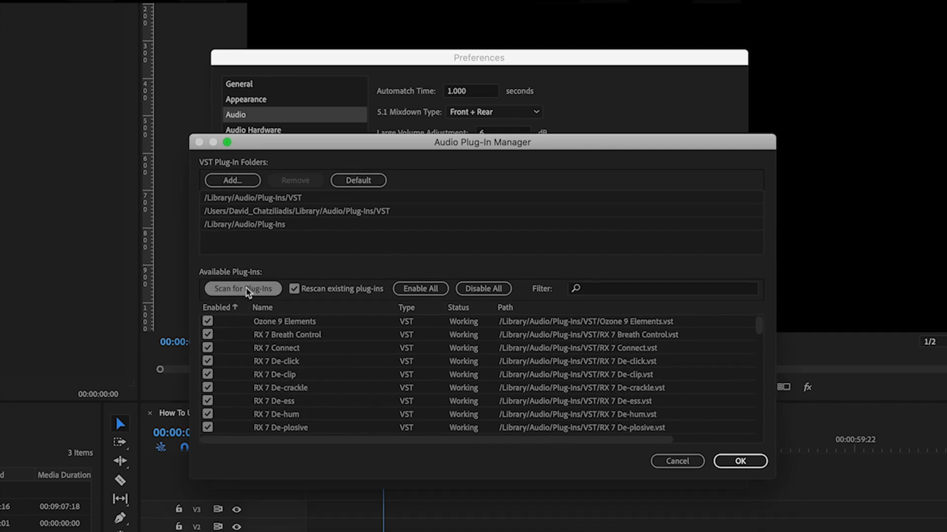
pyautogui.scroll(-3)
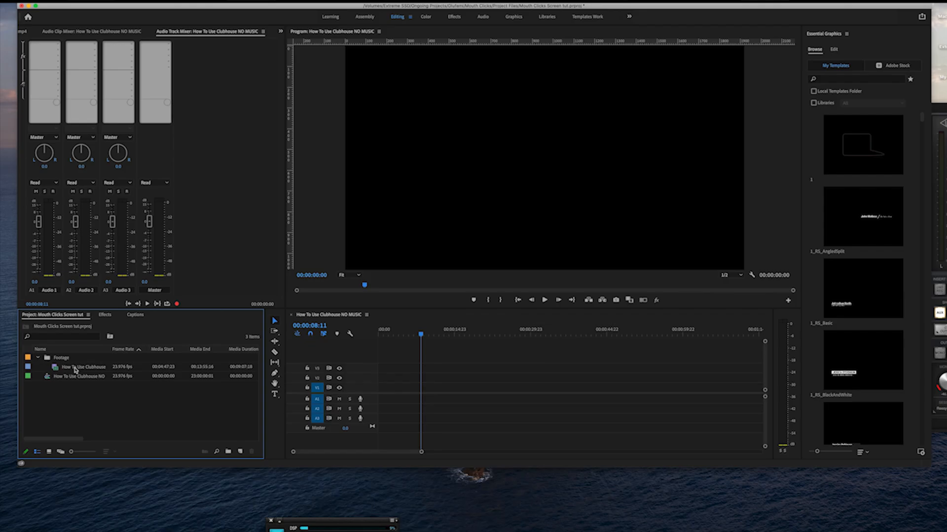
# Load the How To Use Clubhouse footage from the Footage bin into the program monitor.
pyautogui.doubleClick(83, 366)
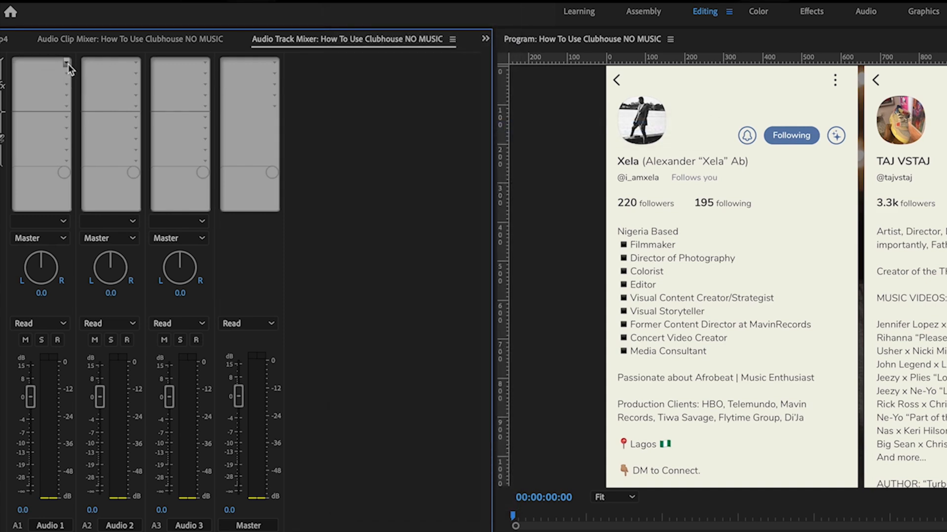
# Insert AU > iZotope > RX 7 Mouth De-click into Audio 1's effect slot.
pyautogui.click(62, 63)
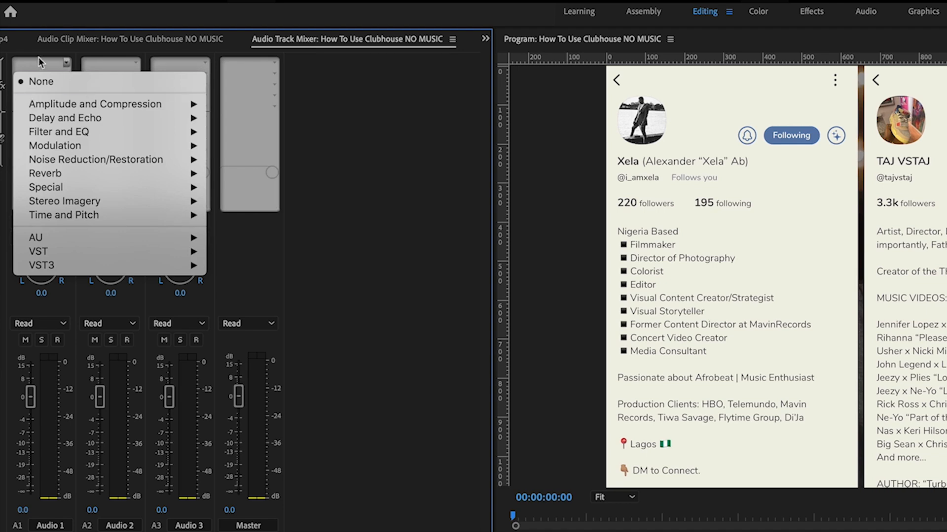
pyautogui.moveTo(36, 237)
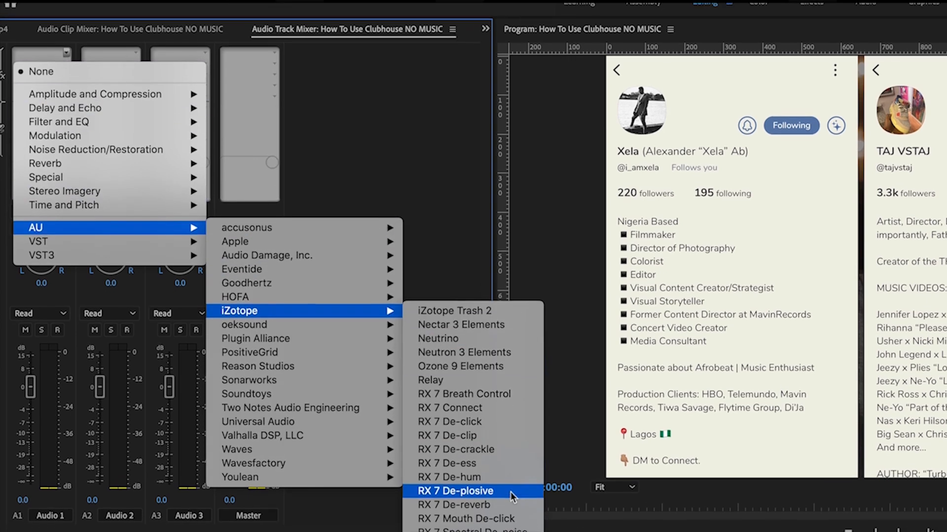
pyautogui.click(456, 491)
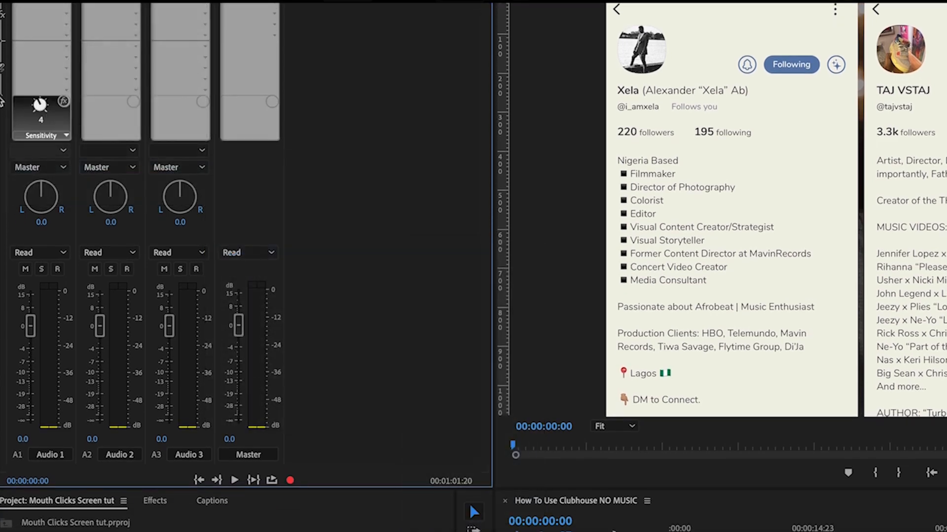
pyautogui.moveTo(40, 18)
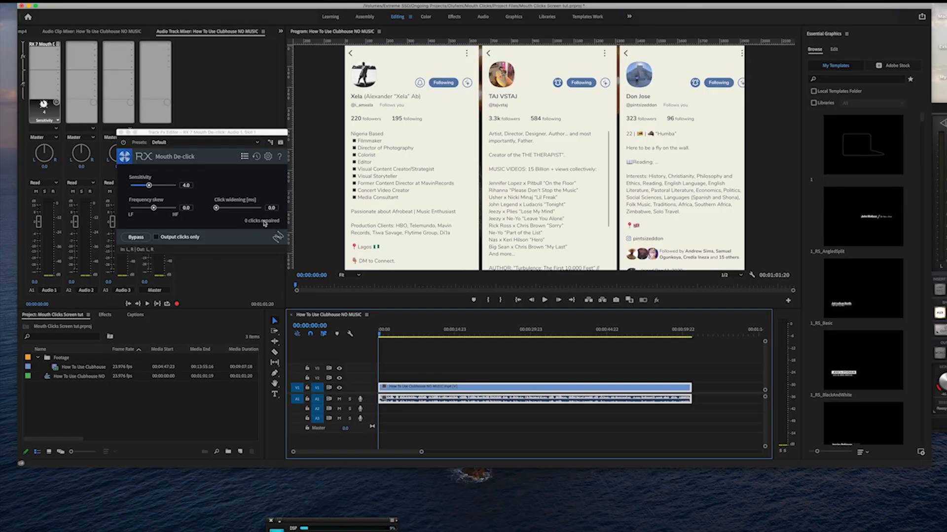
# Enable Output clicks only and play the sequence, hearing 49 repaired clicks.
pyautogui.click(544, 300)
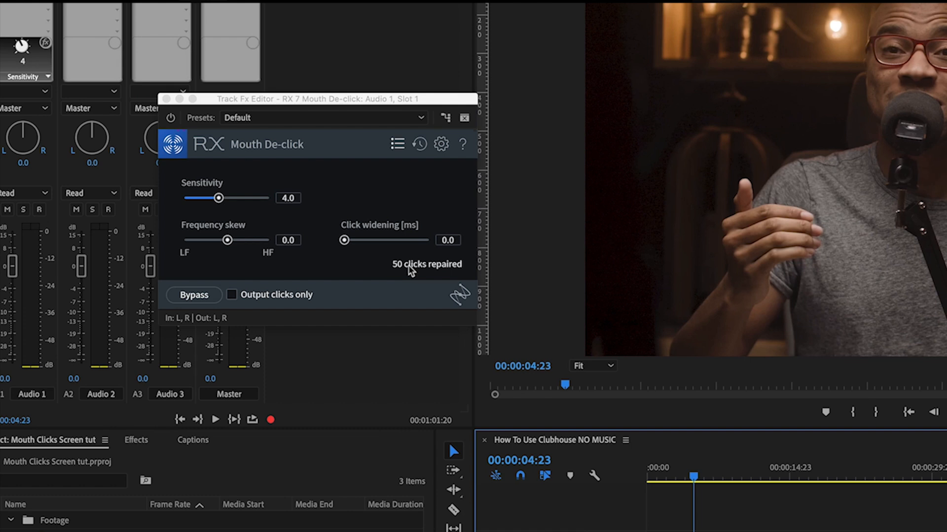
pyautogui.moveTo(414, 279)
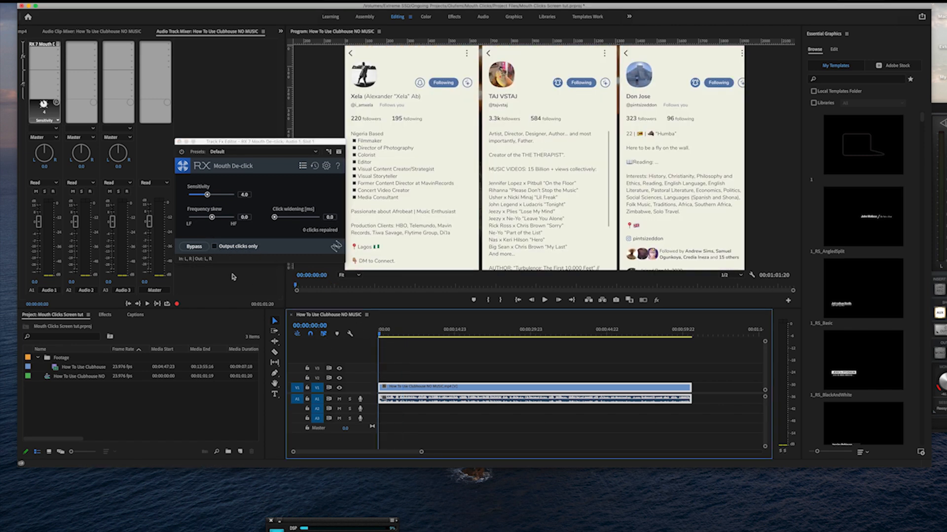
pyautogui.click(214, 246)
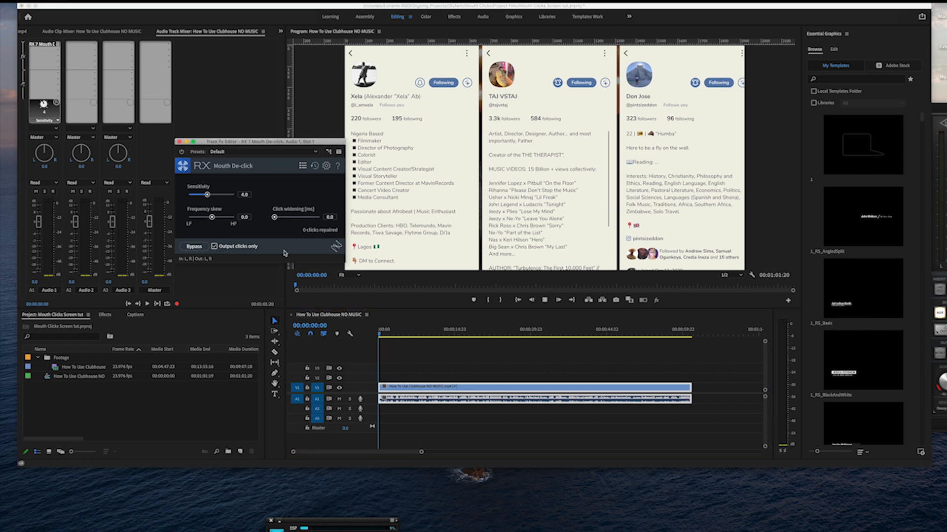
pyautogui.click(556, 300)
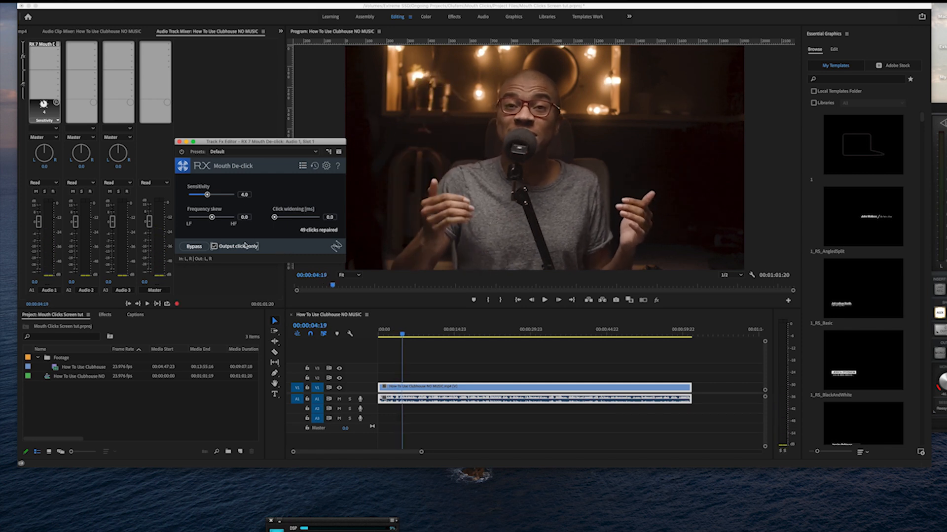
pyautogui.click(214, 246)
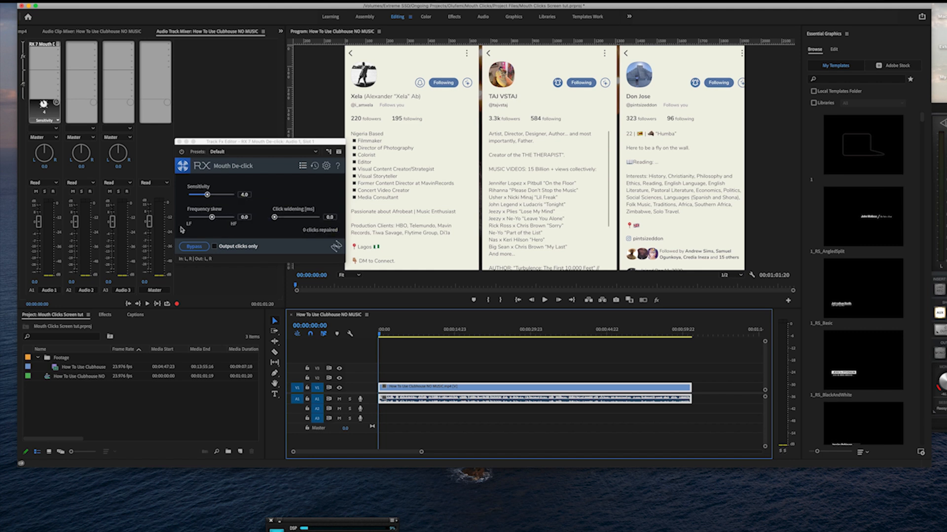
pyautogui.moveTo(185, 225)
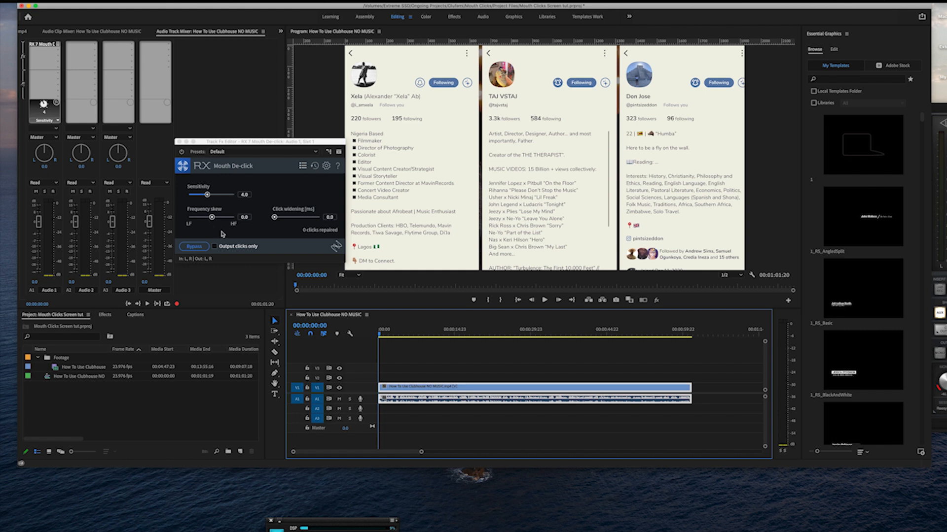
pyautogui.moveTo(297, 243)
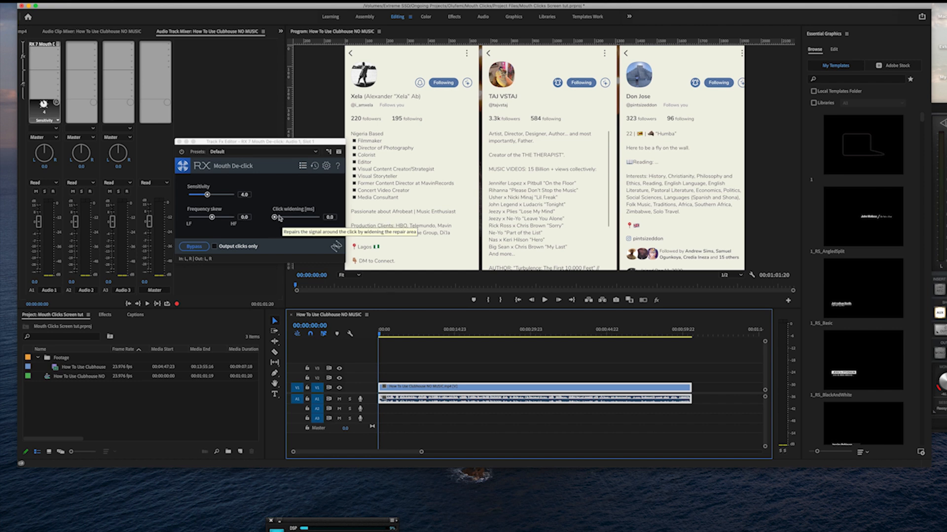
pyautogui.moveTo(298, 219)
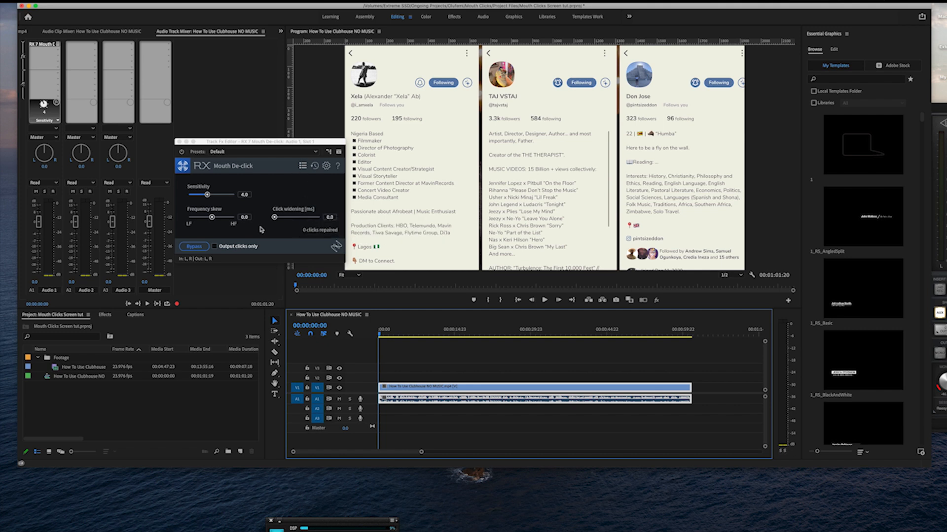
pyautogui.moveTo(372, 326)
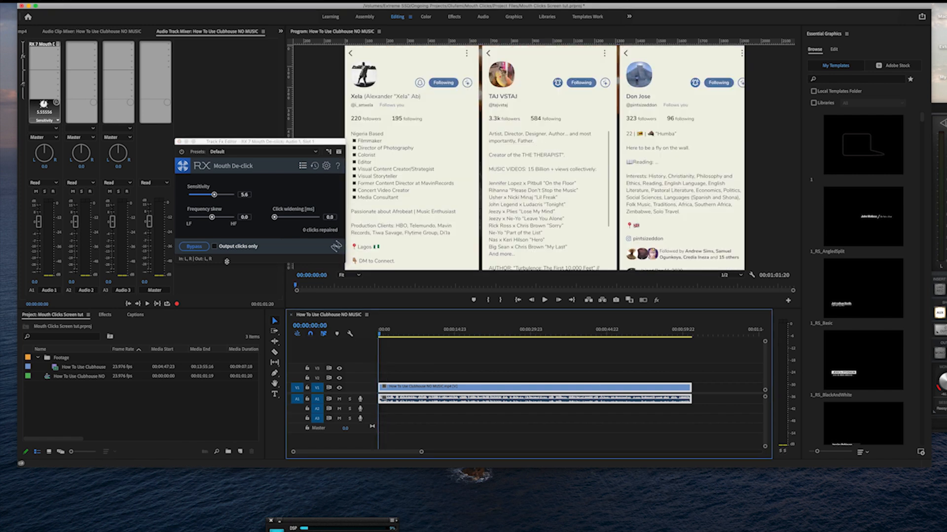
# Re-enable Output clicks only and play while tuning Sensitivity to 5.2 and Click widening to 0.3.
pyautogui.click(193, 246)
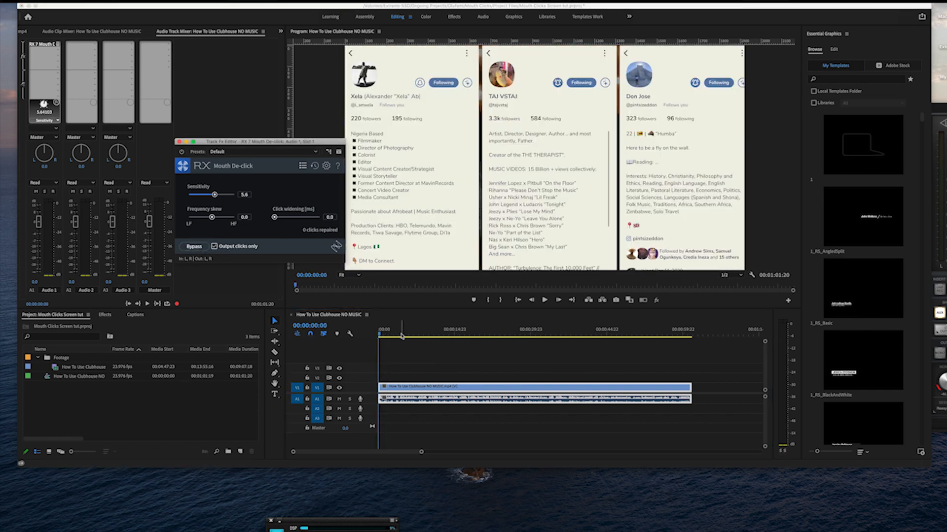
pyautogui.click(542, 300)
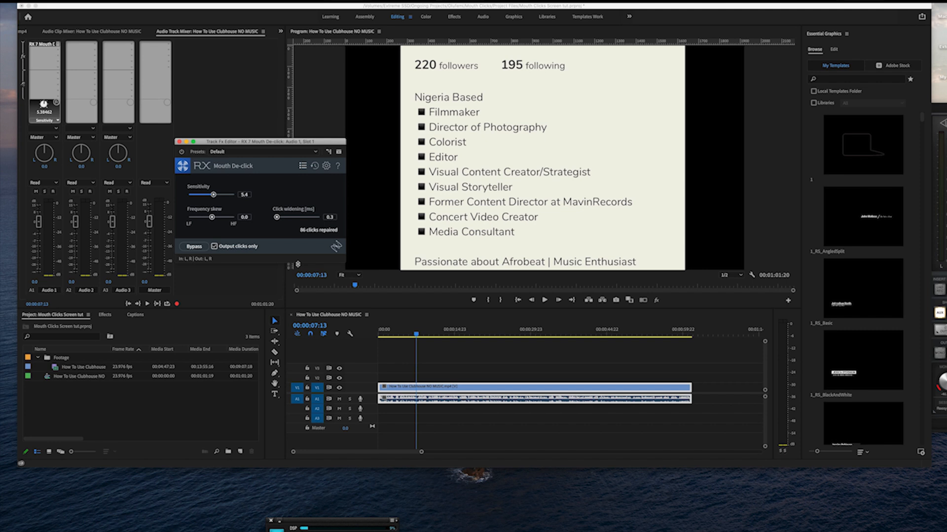
pyautogui.moveTo(228, 224)
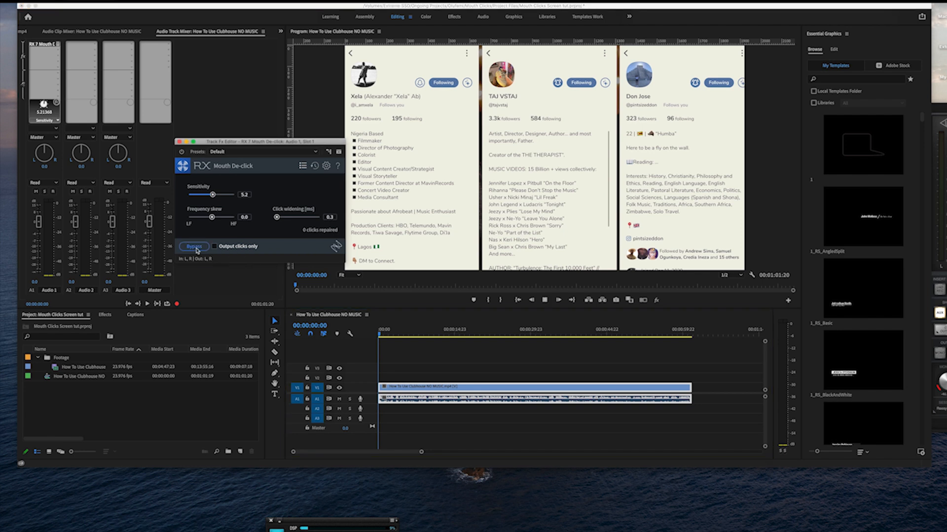
# Play from the start with Output clicks only at Sensitivity 5.2, reporting 9 repairs.
pyautogui.click(558, 300)
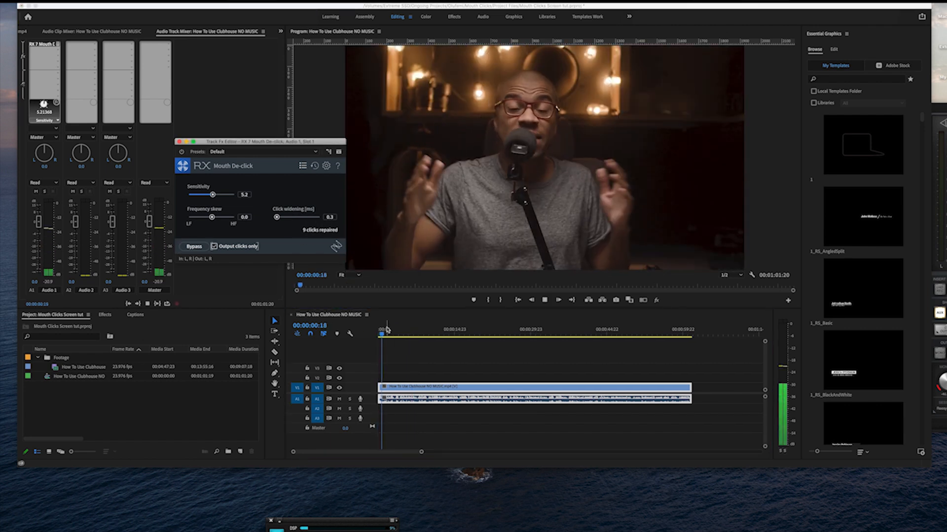
# Stop playback after lowering Sensitivity to 5.0 (110 repairs) and restore full output.
pyautogui.click(558, 299)
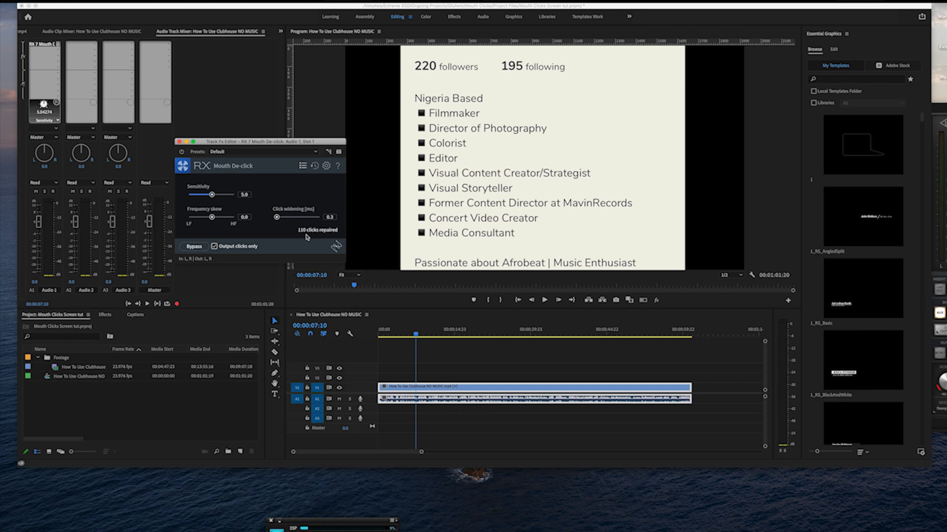
pyautogui.moveTo(319, 246)
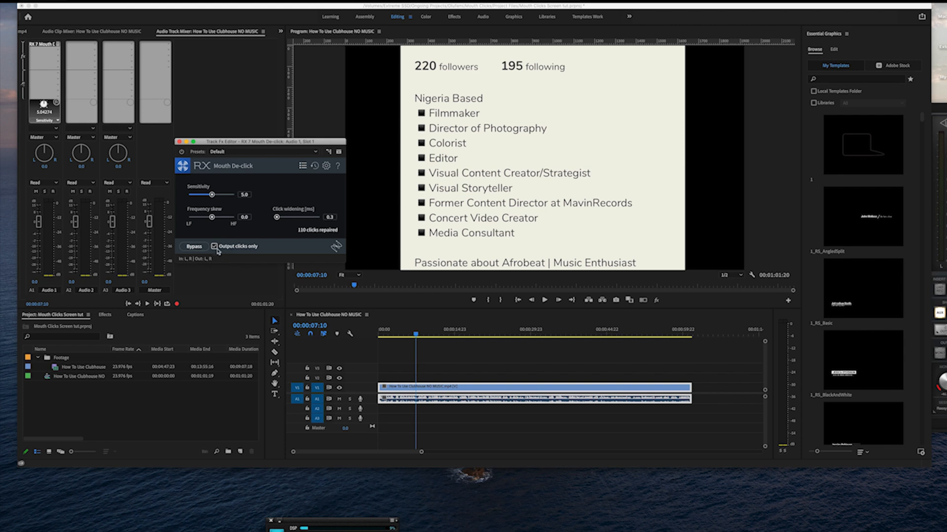
pyautogui.moveTo(217, 246)
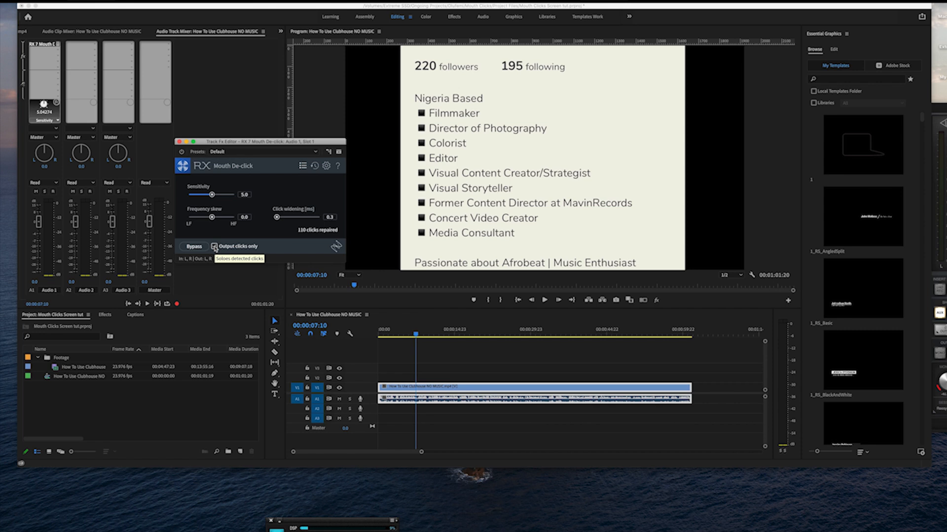
pyautogui.moveTo(396, 330)
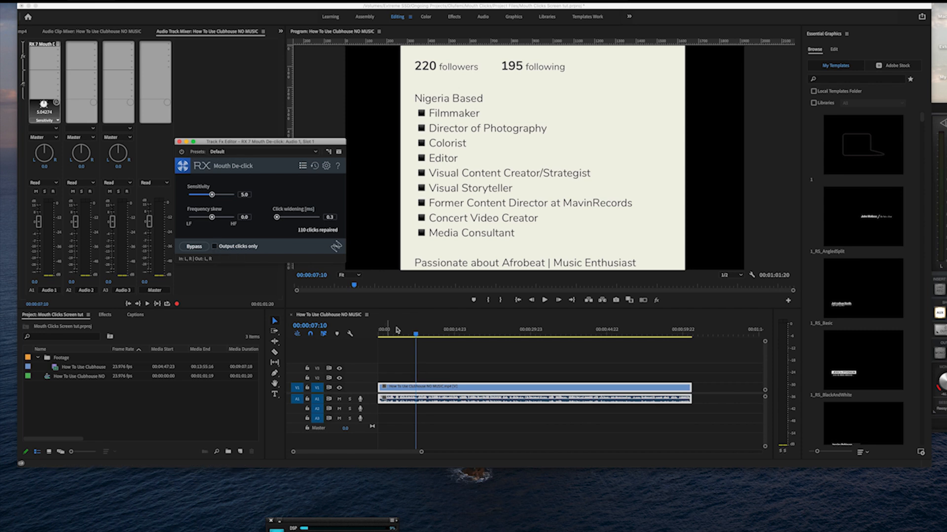